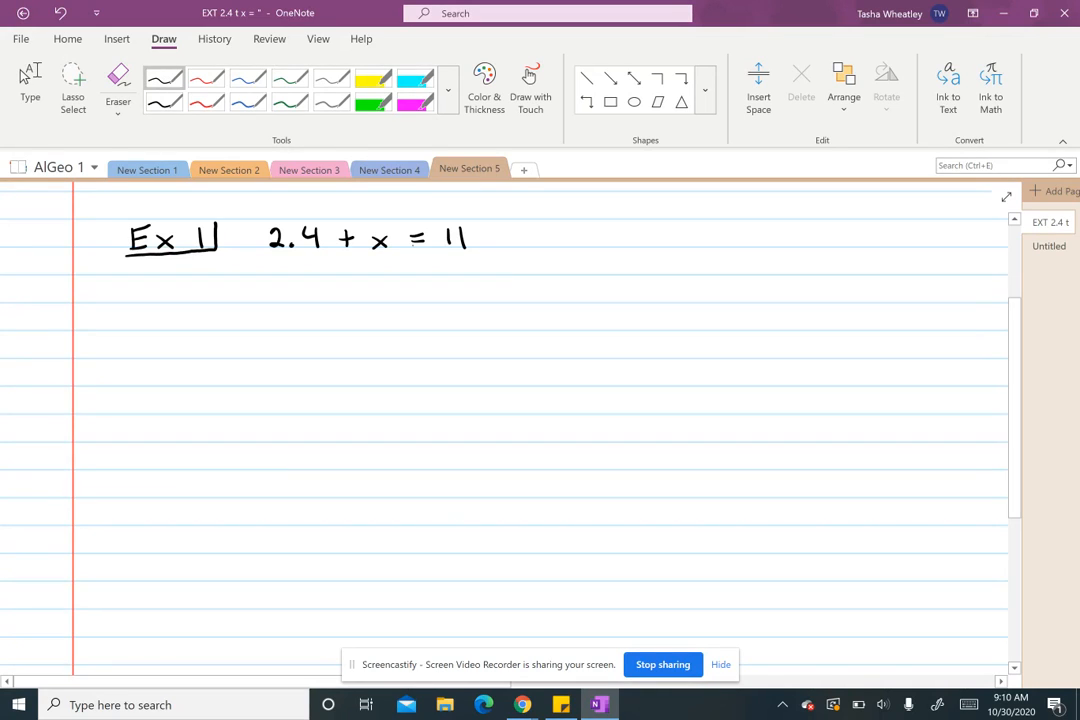
# - Draw a vertical dividing line down through the equals sign of 2.4 + x = 11
pyautogui.moveTo(418, 216); pyautogui.dragTo(426, 340)
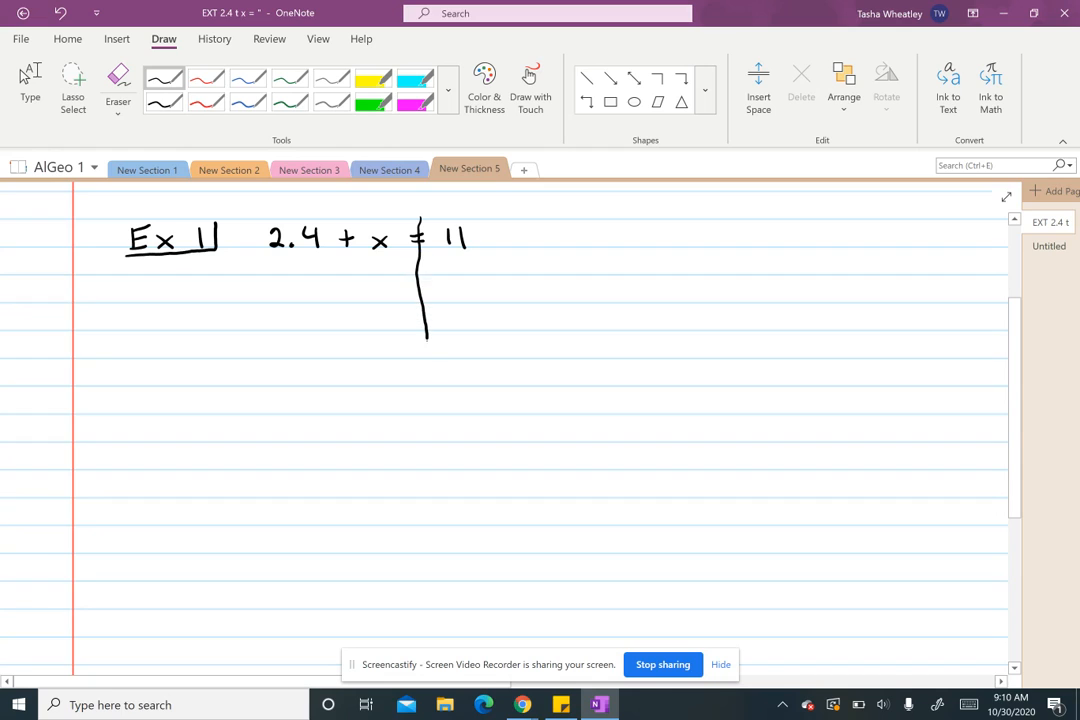
pyautogui.moveTo(424, 340); pyautogui.dragTo(436, 444)
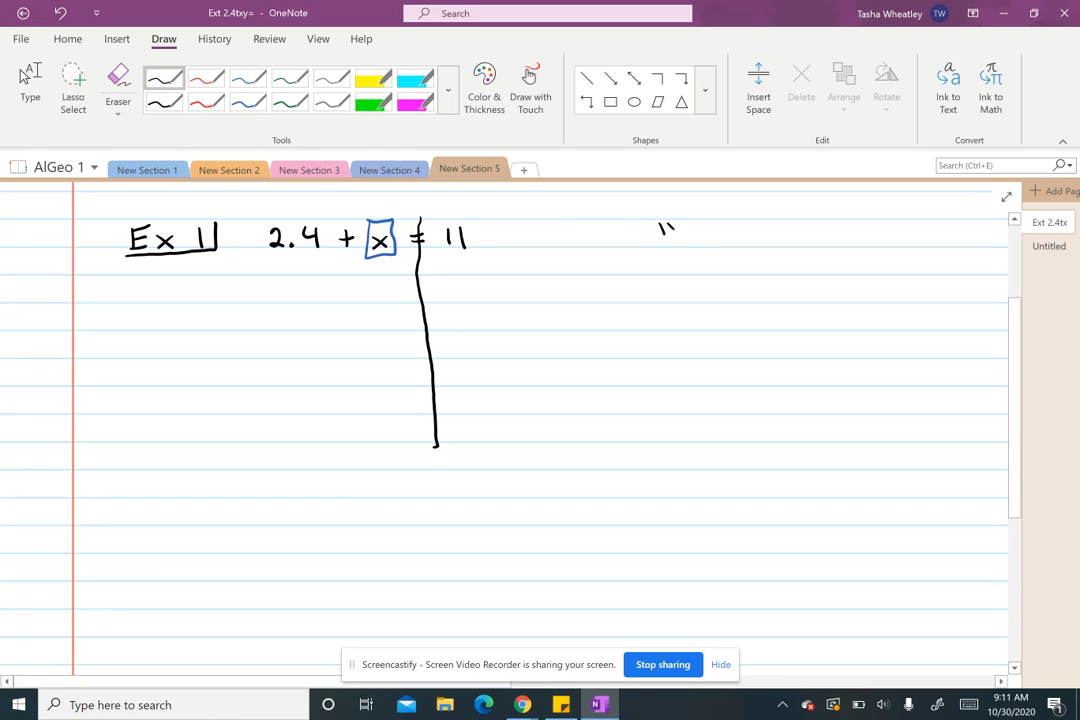
# - Handwrite the quoted phrase "x plus 2.4" beside Ex 1 and mark under the word plus
pyautogui.moveTo(690, 240); pyautogui.dragTo(740, 240)
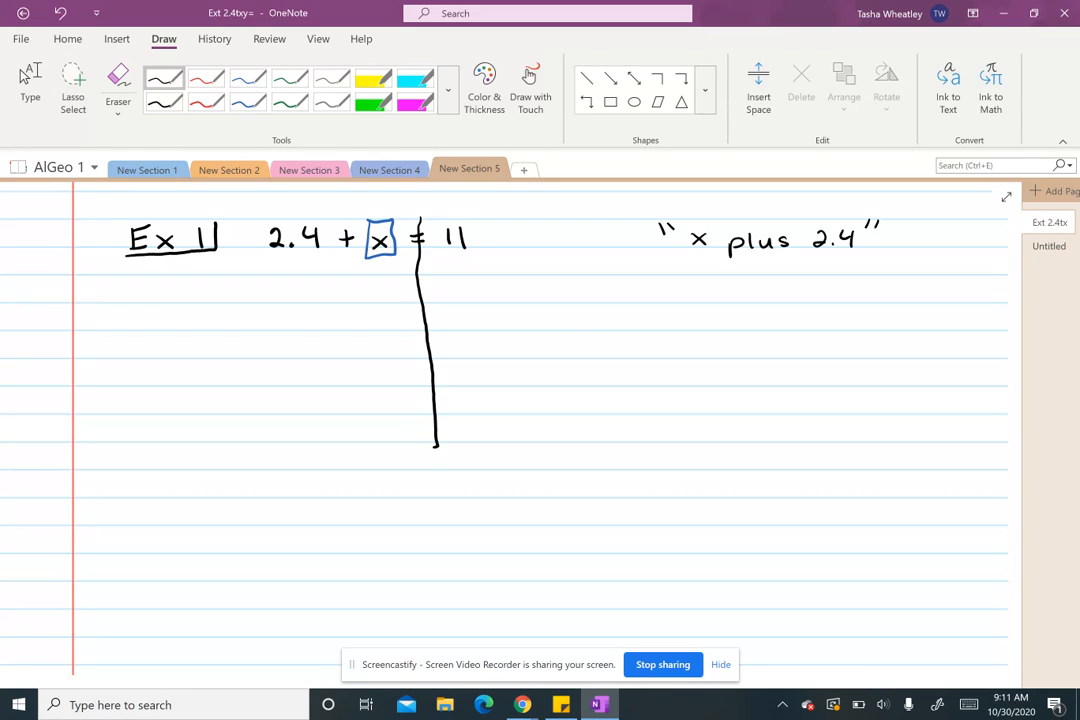
pyautogui.click(248, 78)
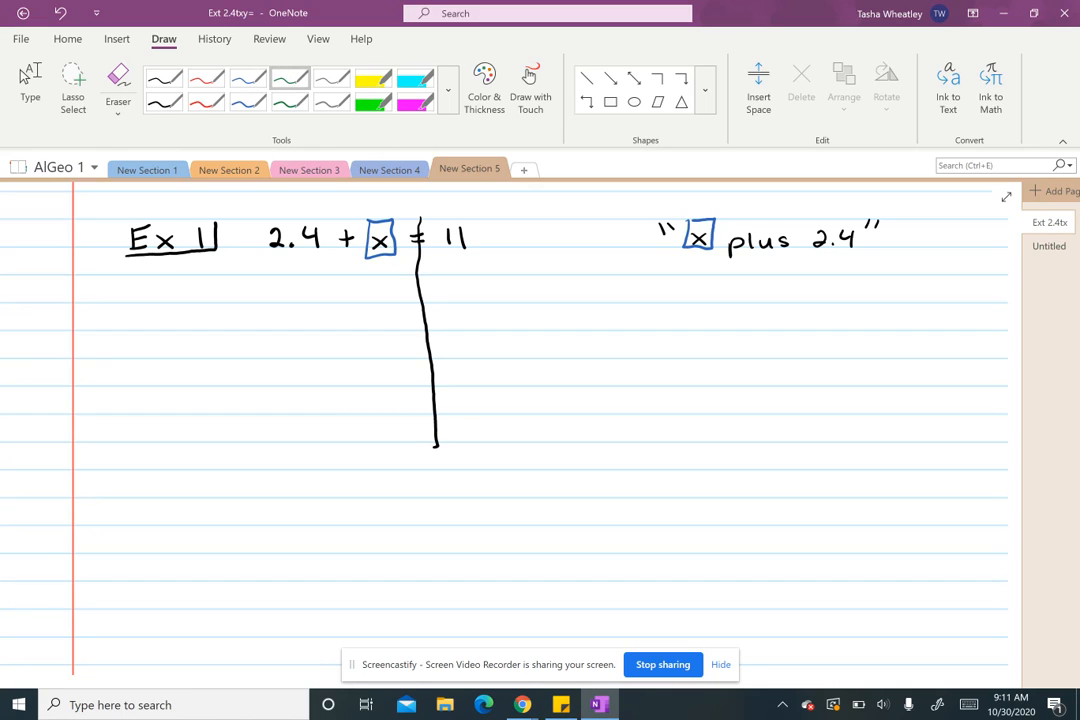
pyautogui.moveTo(768, 268); pyautogui.dragTo(798, 264)
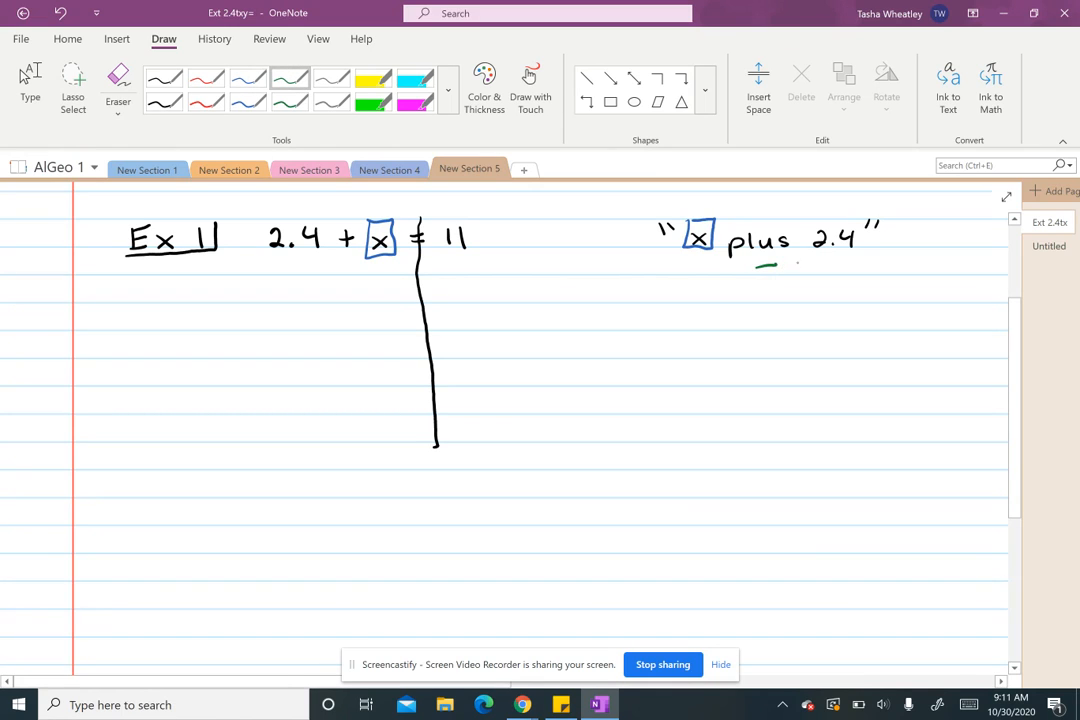
# - Subtract 2.4 from both sides in green, cross out 2.4, and write the boxed answer X = 8.6
pyautogui.moveTo(764, 264); pyautogui.dragTo(850, 270)
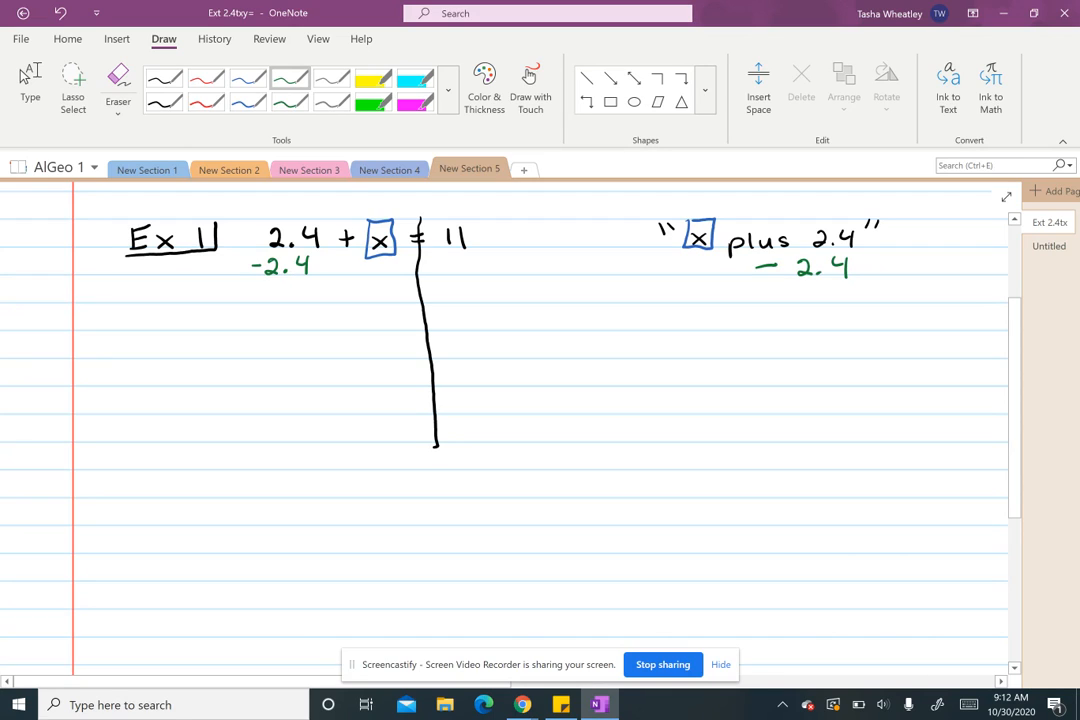
pyautogui.moveTo(260, 222); pyautogui.dragTo(316, 280)
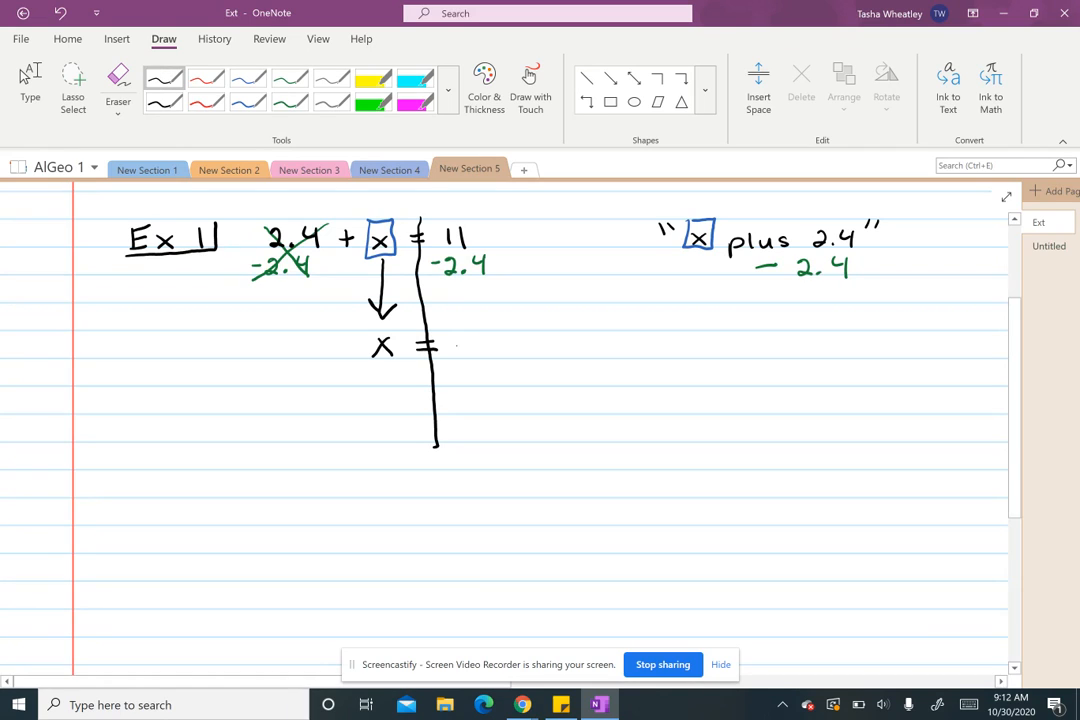
pyautogui.moveTo(450, 348); pyautogui.dragTo(464, 352)
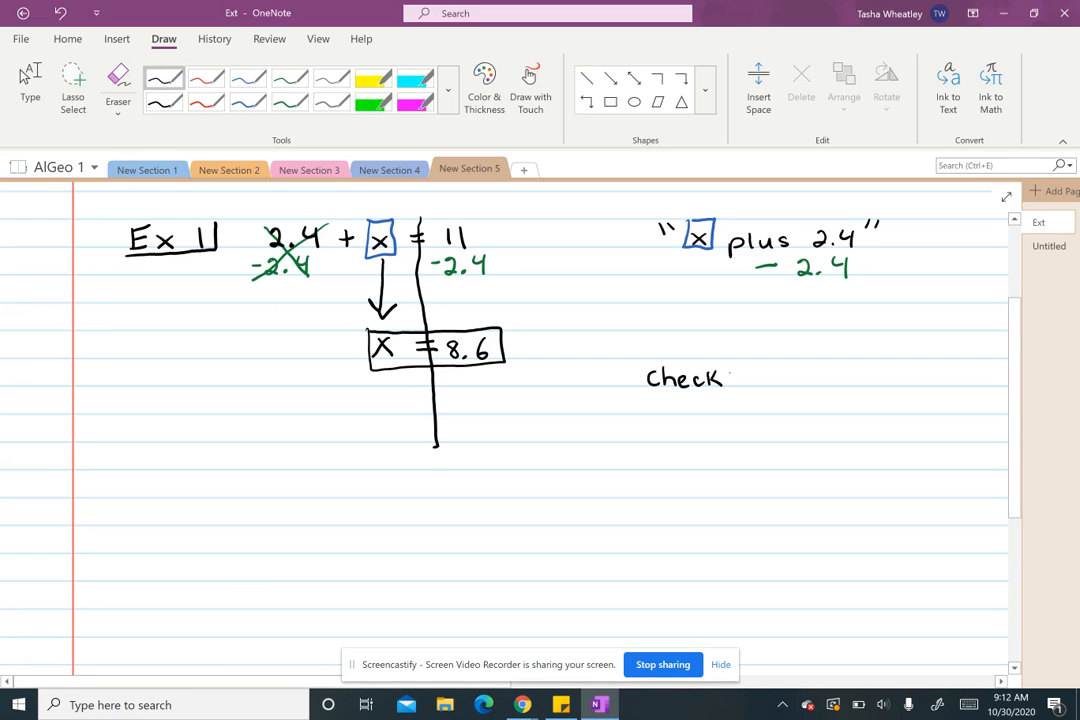
# - Draw a red arrow up at 8.6 and start the check's second line with 2.4 plus
pyautogui.click(732, 378)
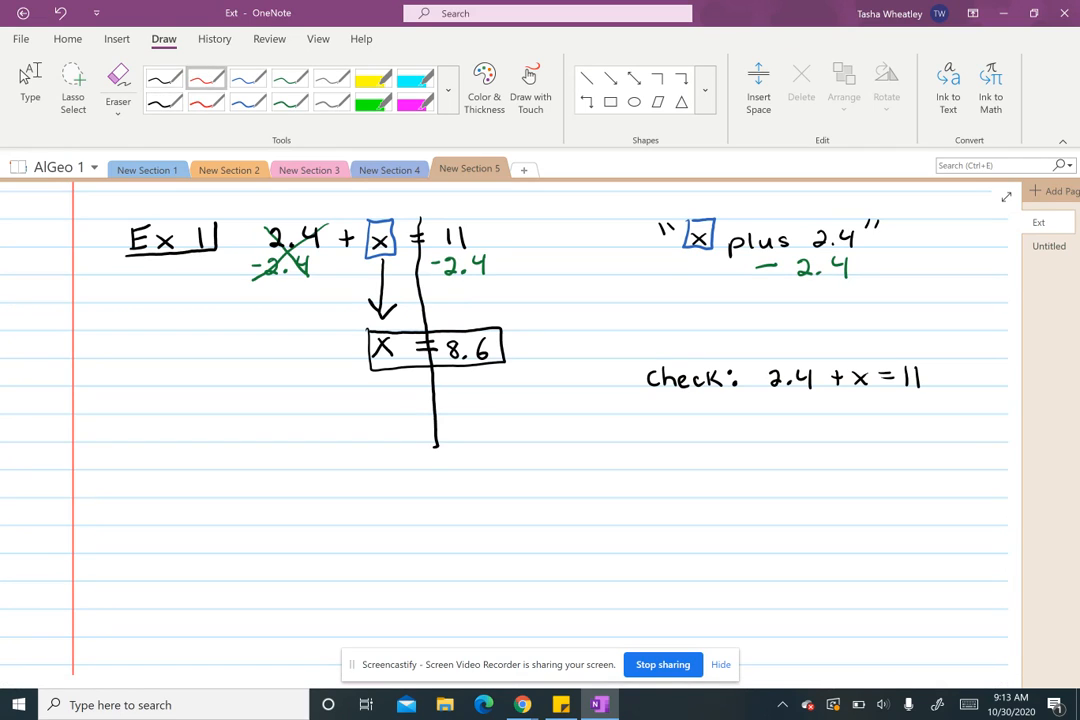
pyautogui.moveTo(470, 414); pyautogui.dragTo(470, 380)
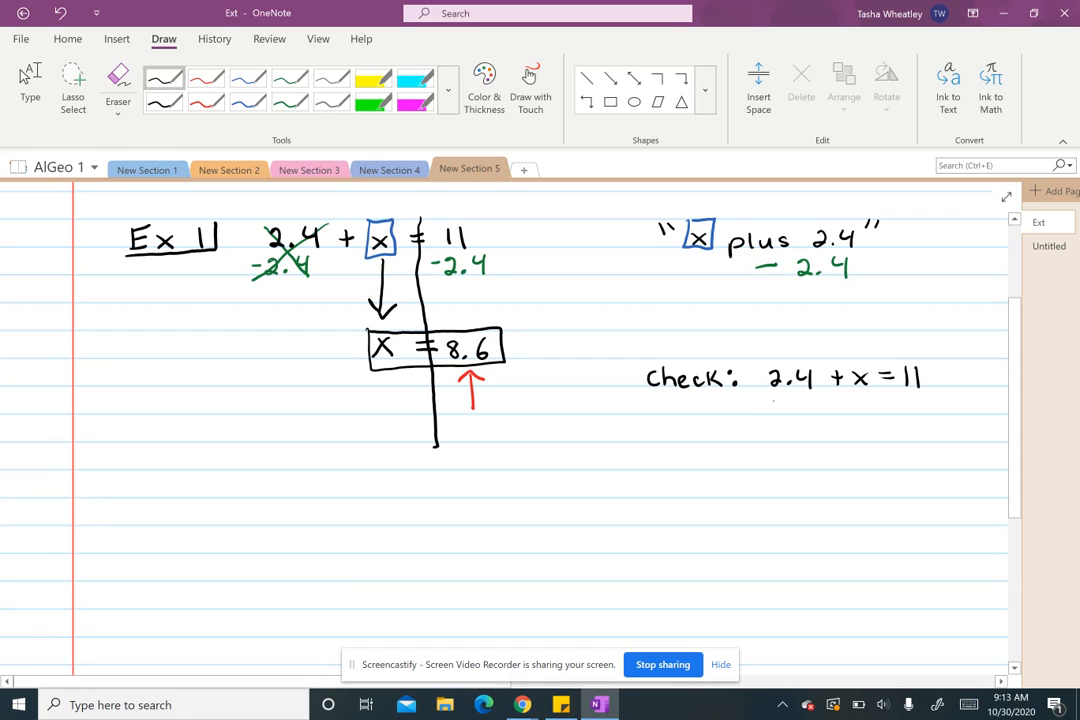
pyautogui.moveTo(776, 404); pyautogui.dragTo(830, 404)
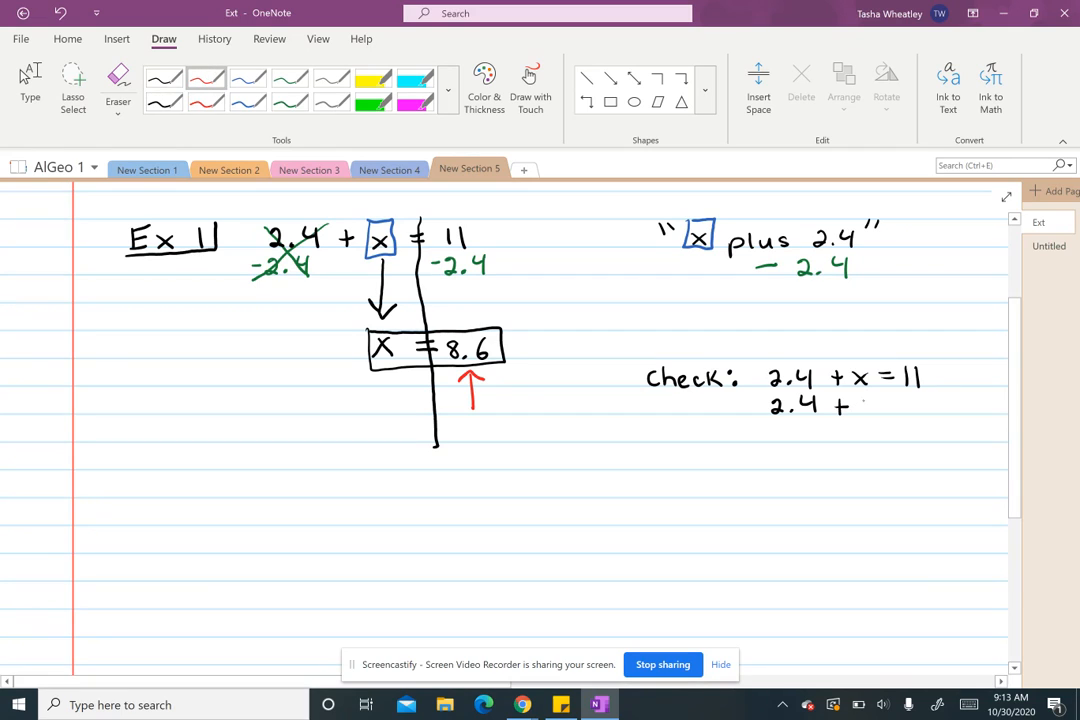
# - Substitute 8.6 in red into the check, then write 11 = 11 and tick it as correct
pyautogui.moveTo(860, 410); pyautogui.dragTo(870, 400)
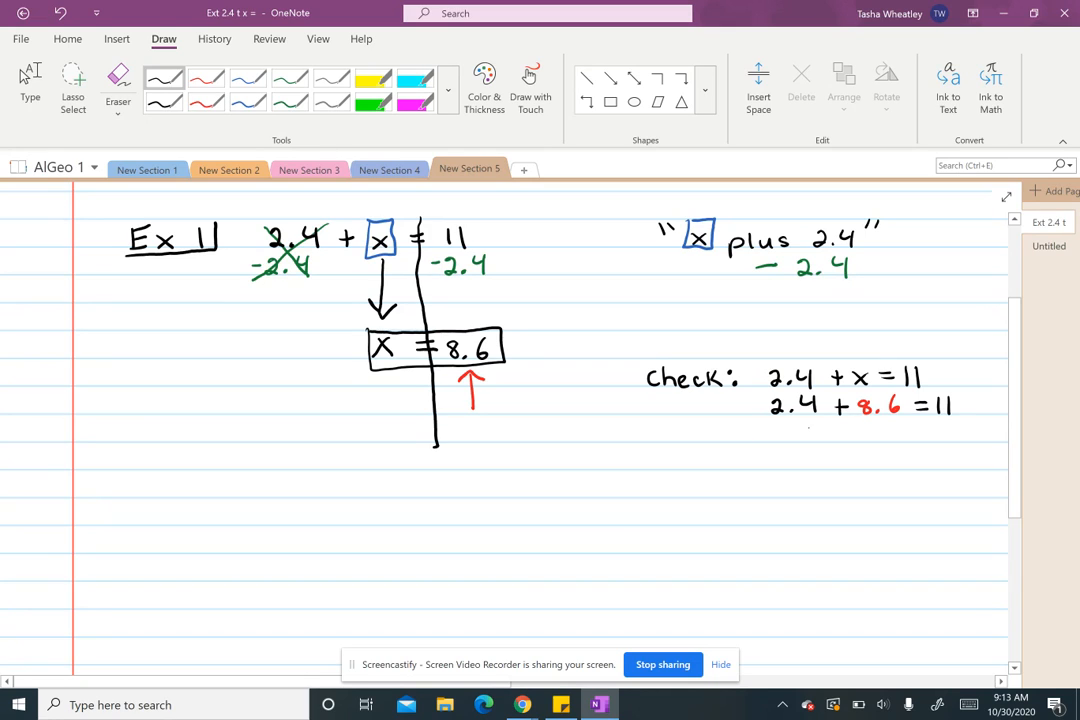
pyautogui.moveTo(844, 424); pyautogui.dragTo(858, 440)
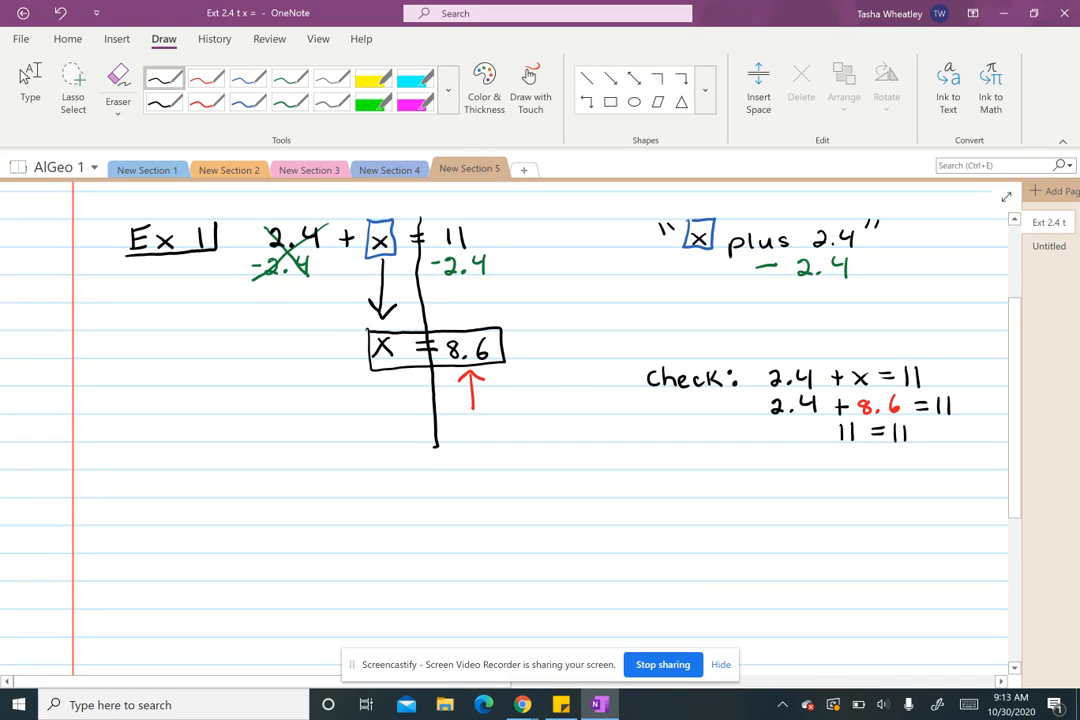
pyautogui.moveTo(916, 440); pyautogui.dragTo(936, 424)
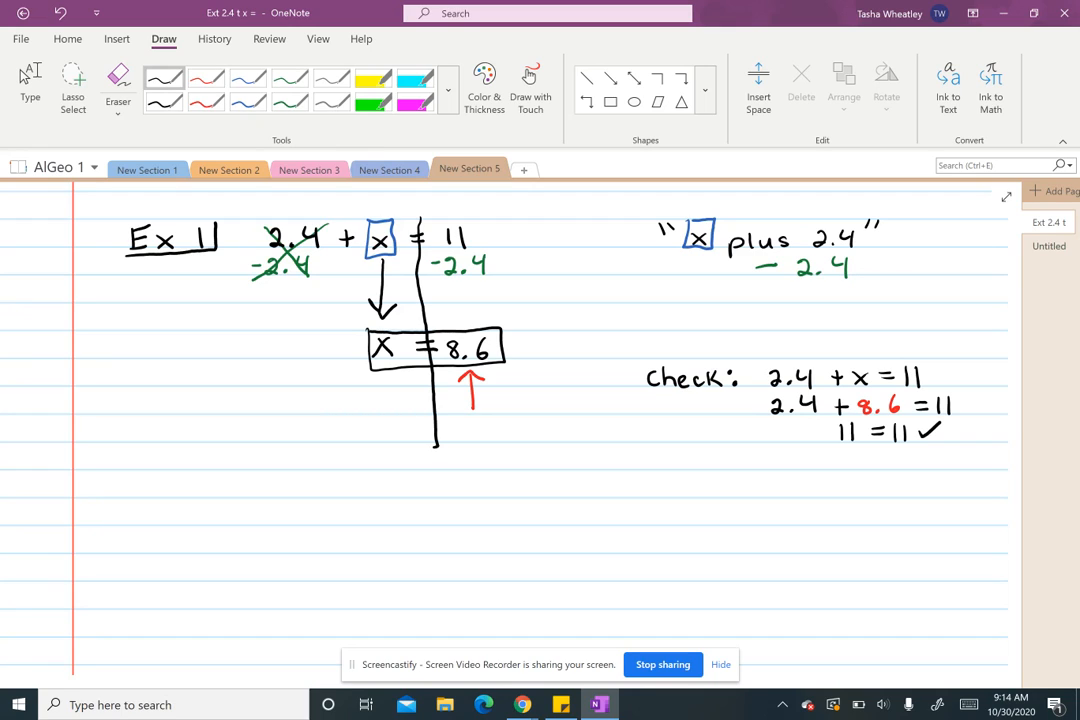
# - Write Ex 2 as 24 = -2.5y, draw a vertical line through its equals sign and box the y
pyautogui.scroll(-3)
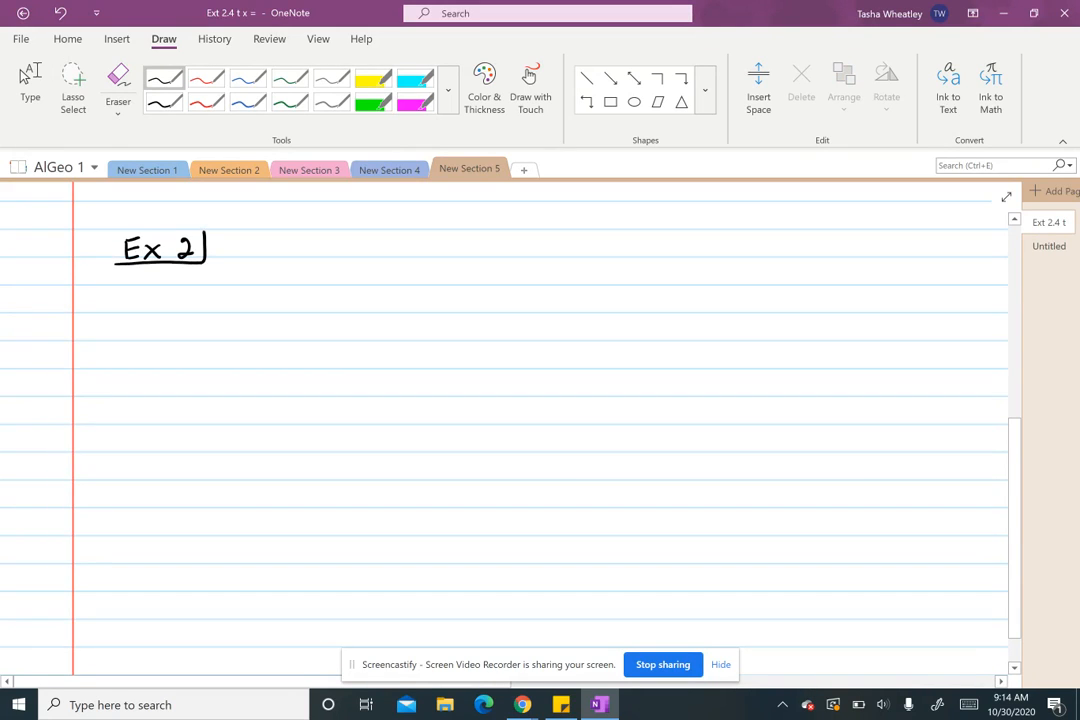
pyautogui.moveTo(244, 250); pyautogui.dragTo(420, 250)
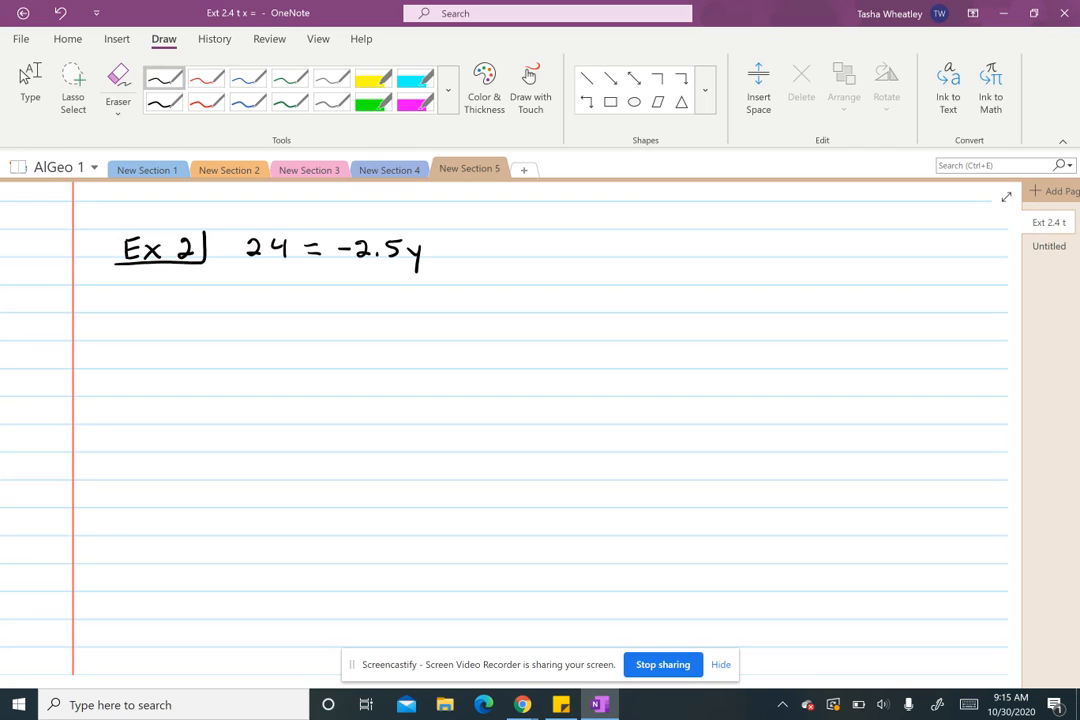
pyautogui.moveTo(316, 236); pyautogui.dragTo(308, 388)
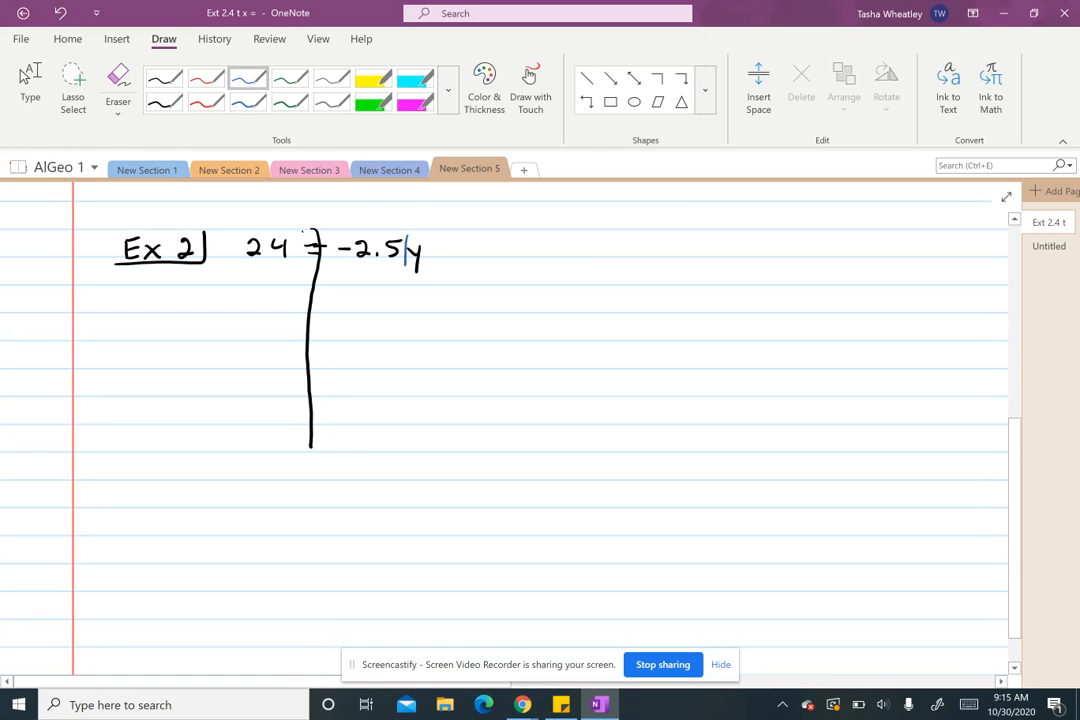
pyautogui.moveTo(410, 236); pyautogui.dragTo(426, 264)
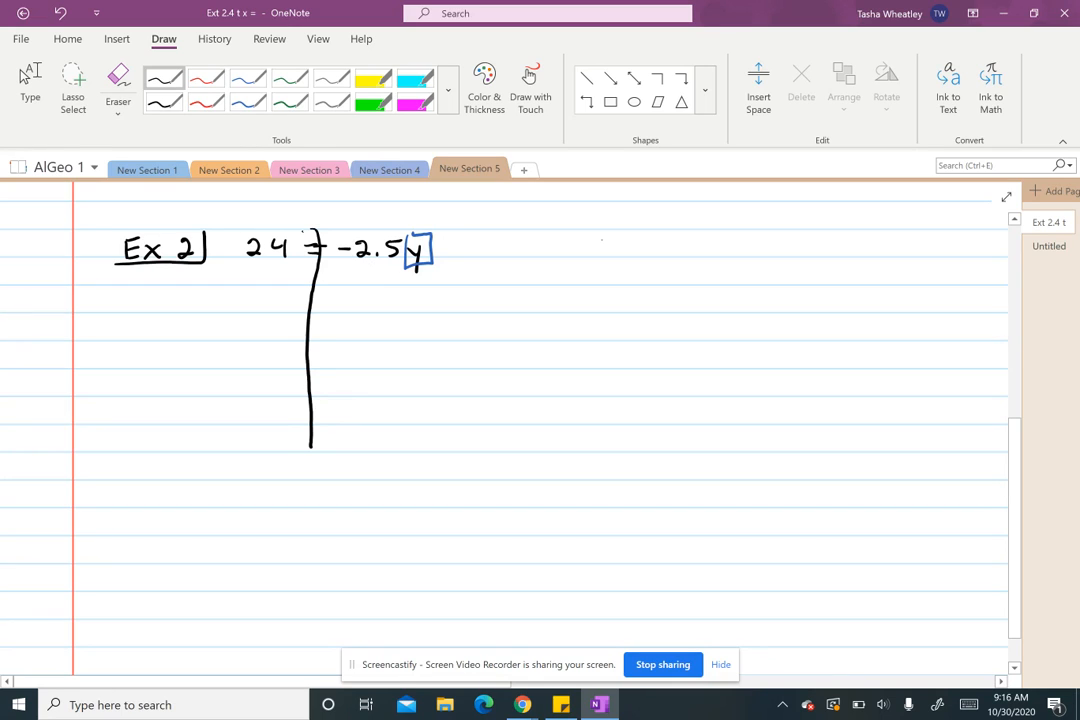
# - Write the quoted side note "y times -2.5" to the right of Ex 2
pyautogui.moveTo(600, 240); pyautogui.dragTo(644, 264)
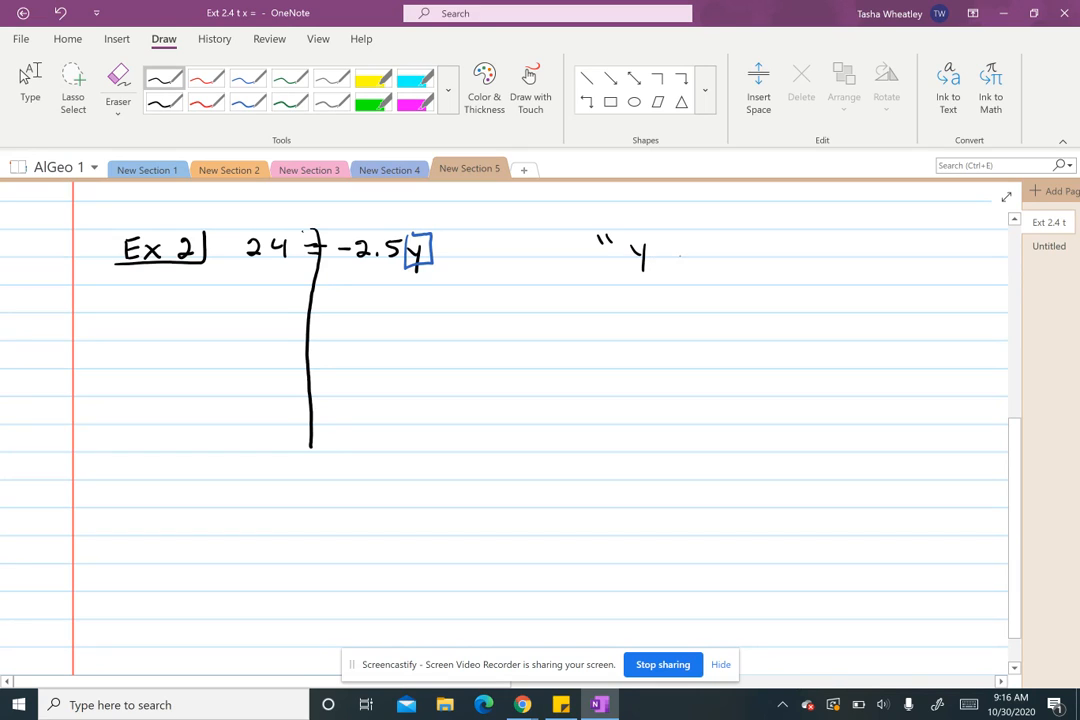
pyautogui.moveTo(670, 250); pyautogui.dragTo(720, 250)
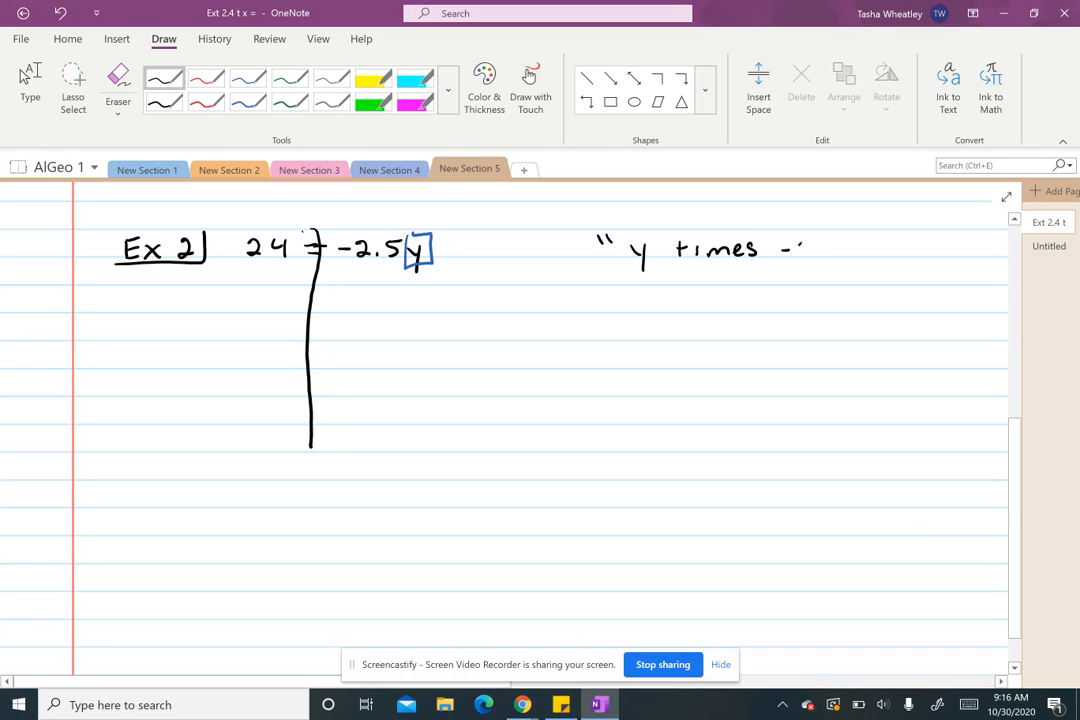
pyautogui.moveTo(810, 248); pyautogui.dragTo(856, 248)
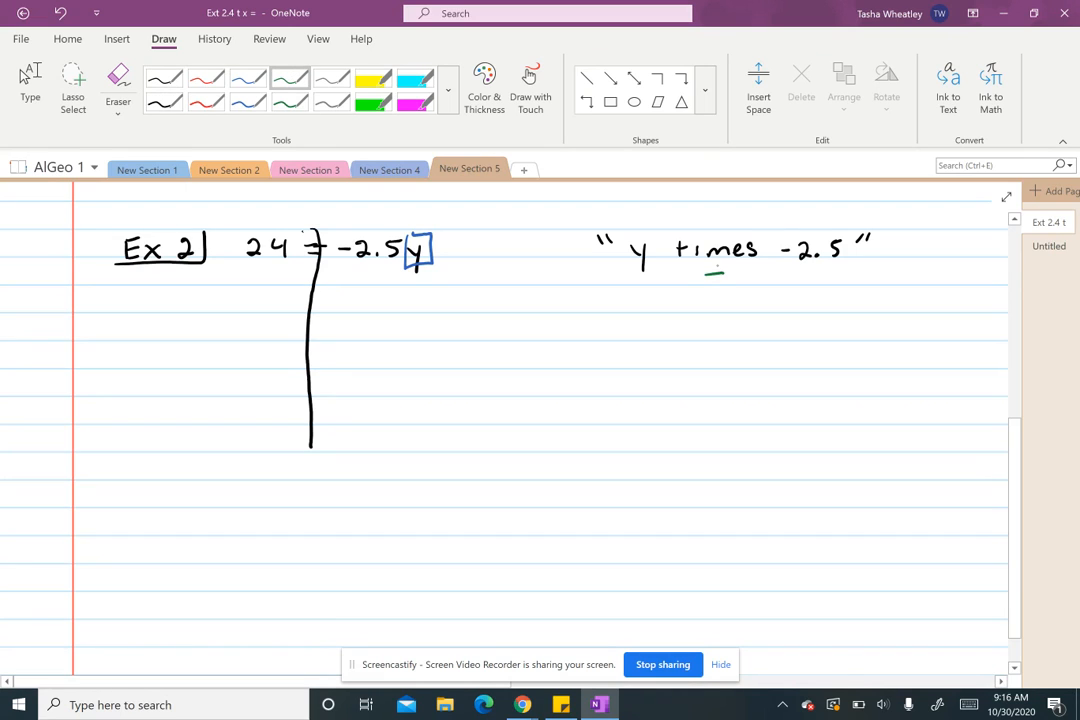
# - Write the inverse step ÷ -2.5 in green under the word times
pyautogui.moveTo(712, 276); pyautogui.dragTo(780, 276)
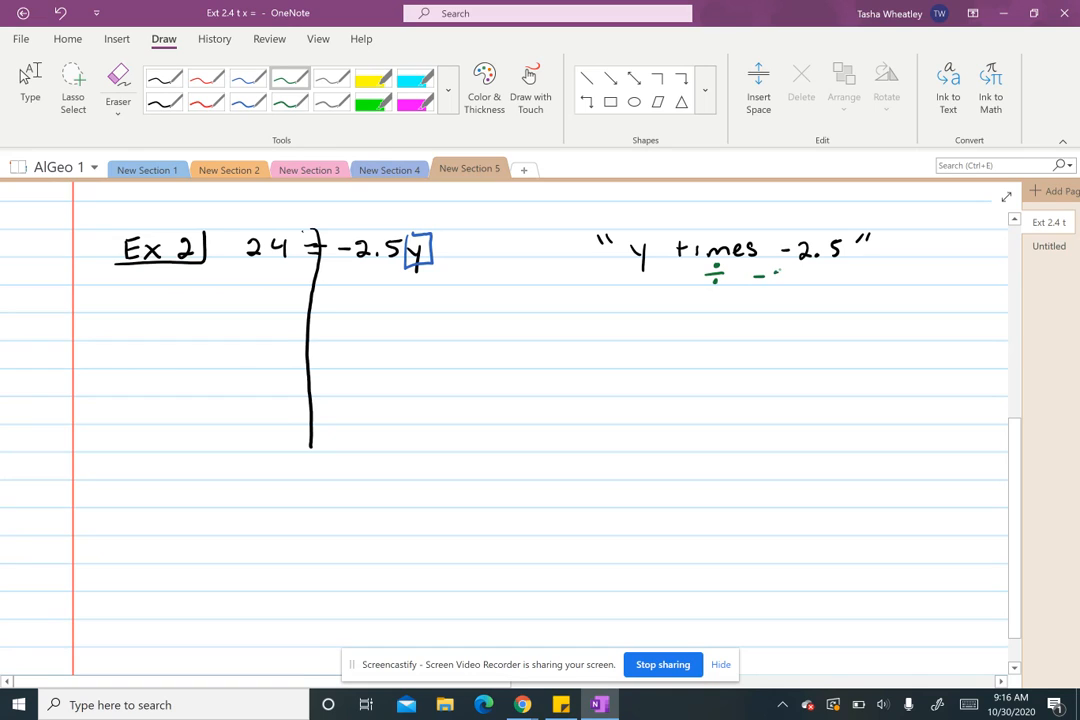
pyautogui.moveTo(770, 278); pyautogui.dragTo(796, 280)
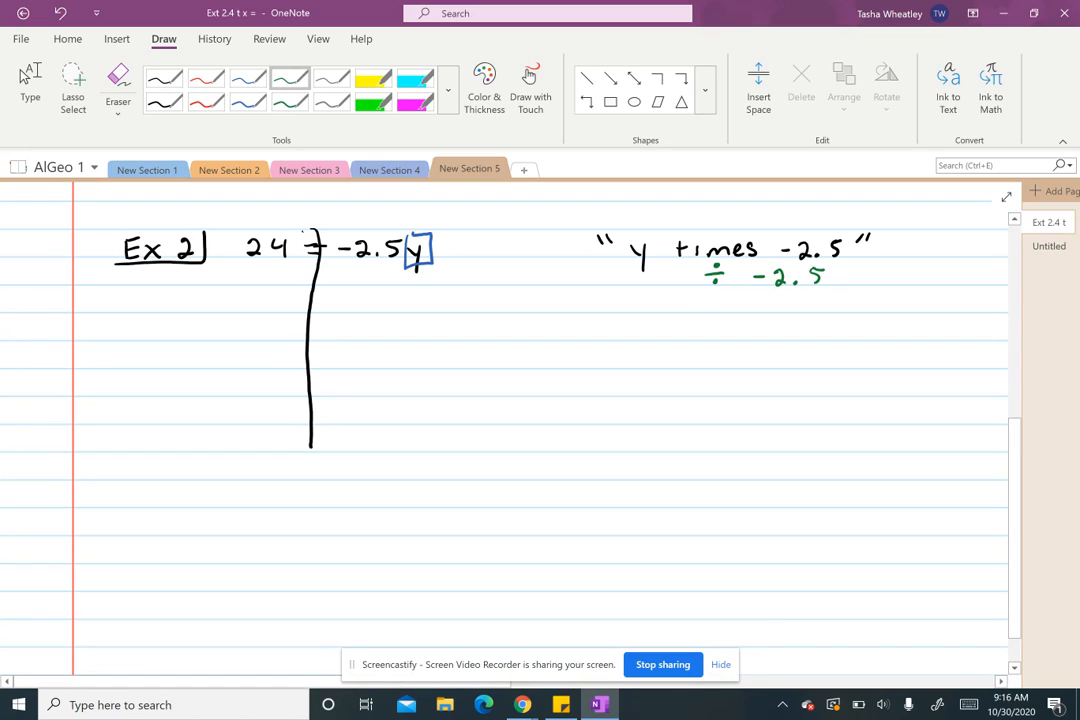
# - Divide both sides by -2.5 in green and write -9.6 = 1y leading to the boxed -9.6 = y
pyautogui.moveTo(236, 268); pyautogui.dragTo(288, 268)
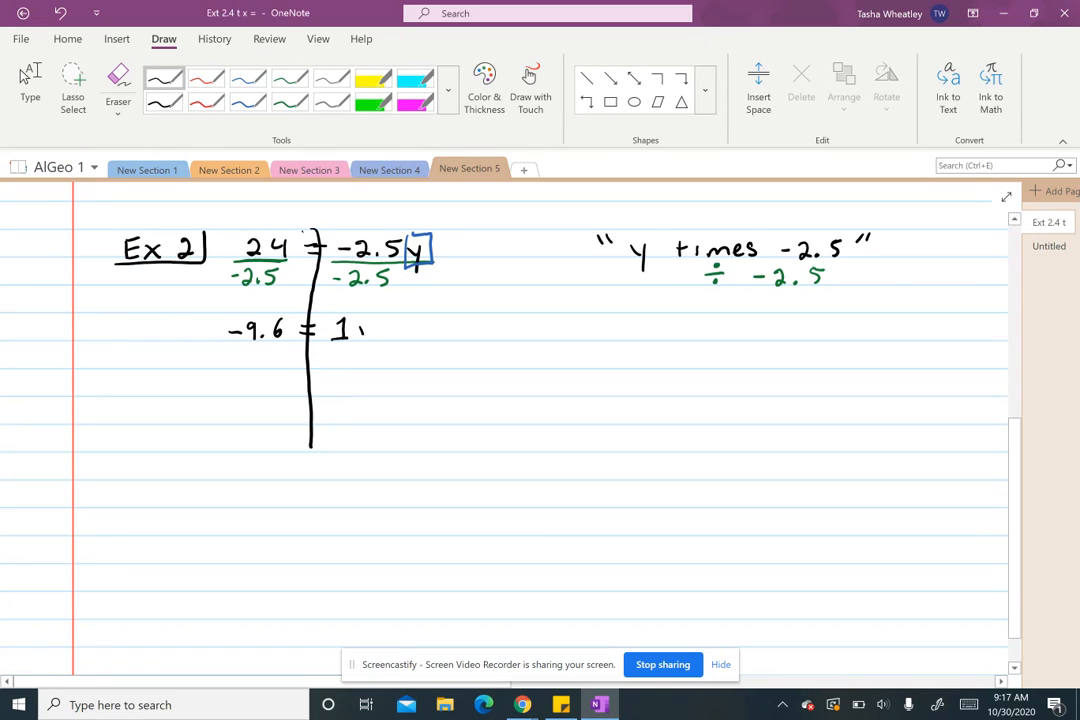
pyautogui.moveTo(364, 324); pyautogui.dragTo(372, 350)
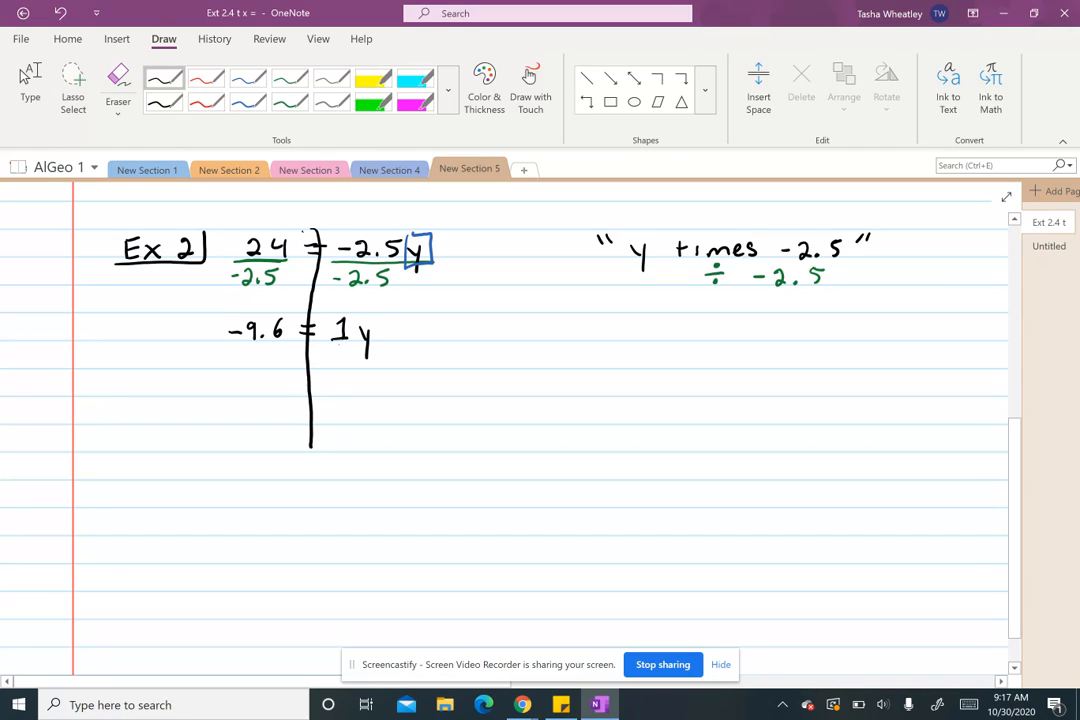
pyautogui.click(298, 380)
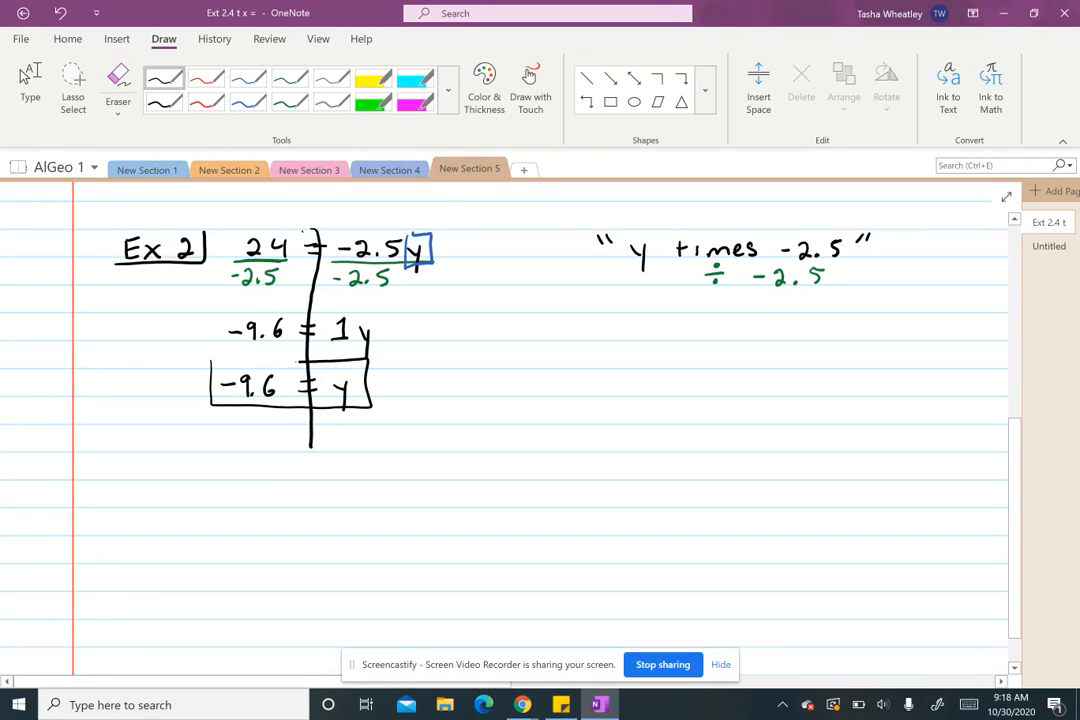
# - Cross out times -2.5 and ÷ -2.5 in the side note as cancelling and box its y
pyautogui.moveTo(210, 368); pyautogui.dragTo(300, 364)
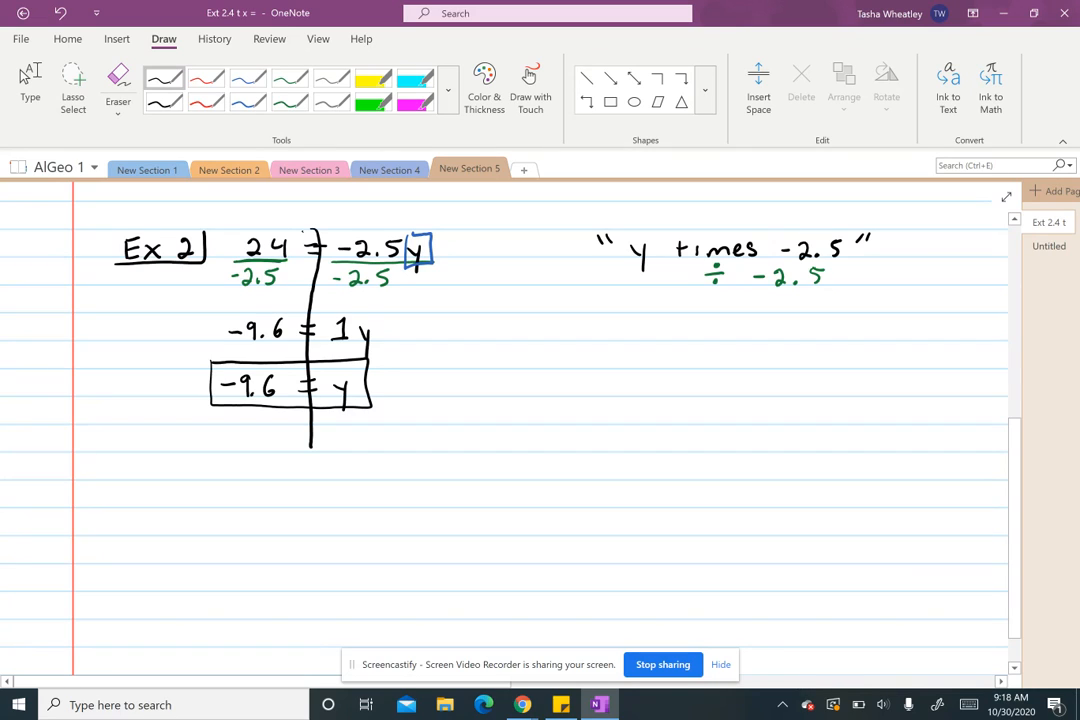
pyautogui.moveTo(700, 240); pyautogui.dragTo(820, 290)
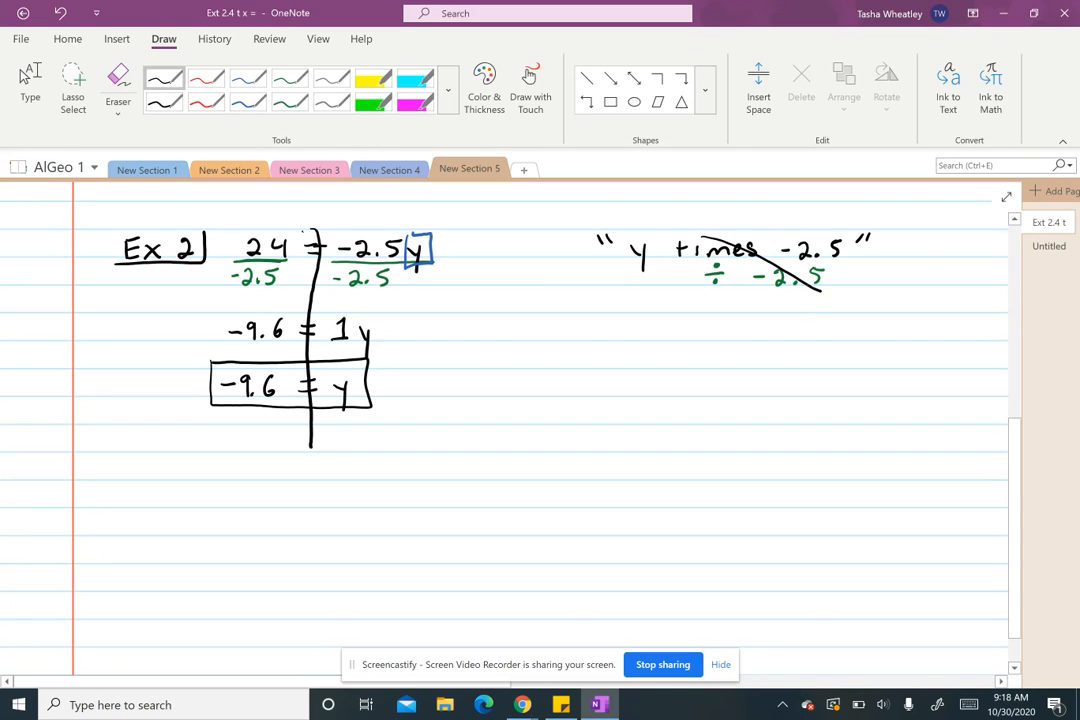
pyautogui.moveTo(690, 296); pyautogui.dragTo(836, 228)
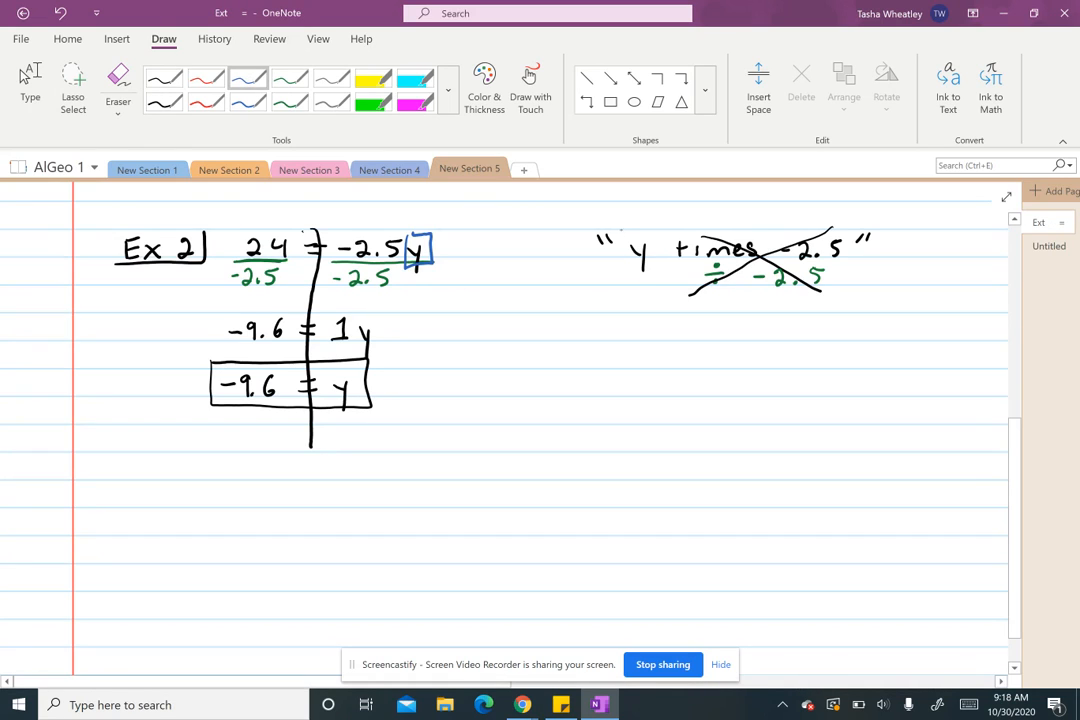
pyautogui.moveTo(620, 236); pyautogui.dragTo(650, 268)
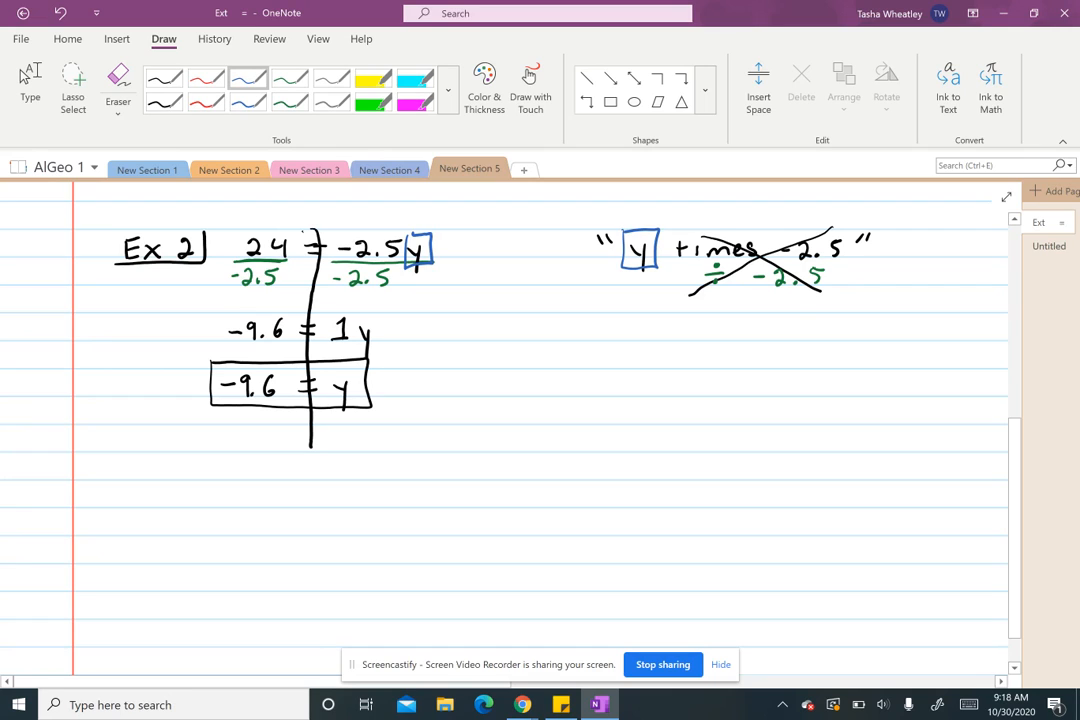